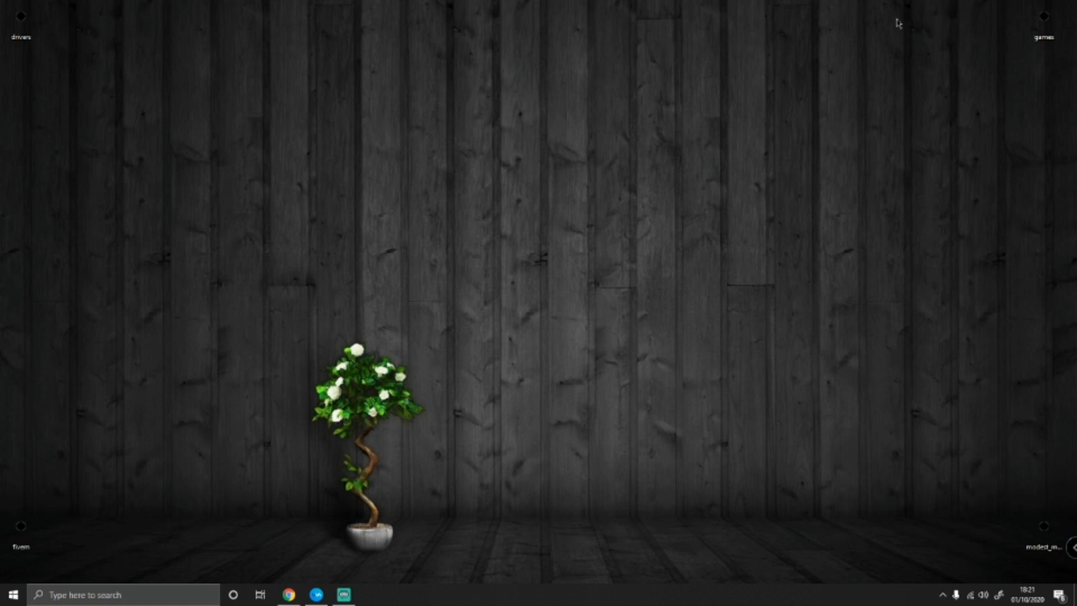
Launch Google Chrome from the taskbar to reach the LSPD First Response 0.4.8 page.
{"action": "left_click", "coordinate": [288, 595]}
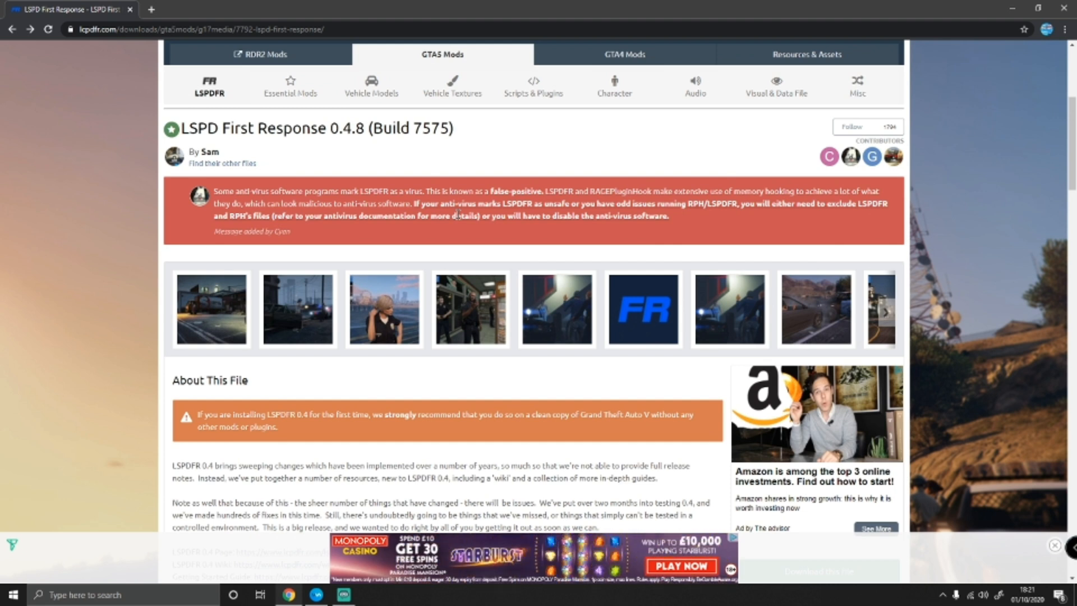
Request the LSPDFR 0.4.8 download and agree to the download terms to list the files.
{"action": "scroll", "scroll_direction": "down", "scroll_amount": 3}
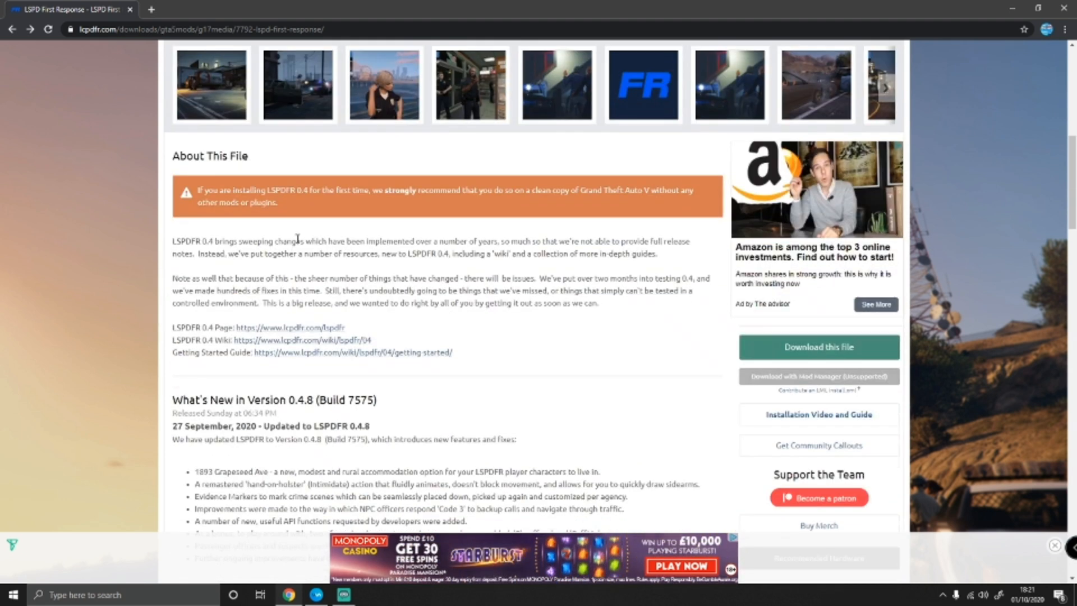
{"action": "left_click", "coordinate": [818, 346]}
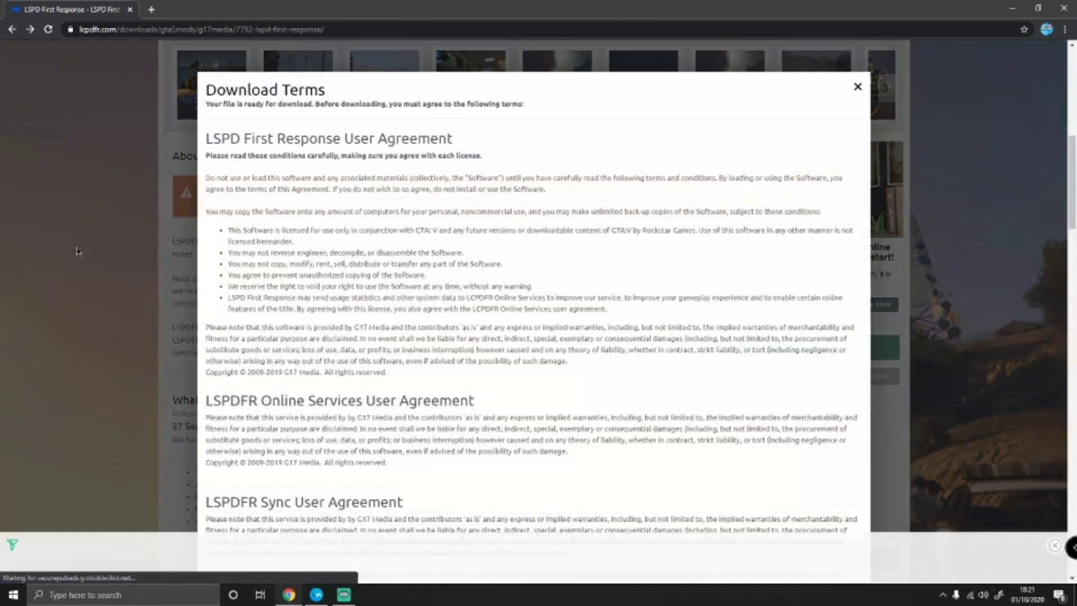
{"action": "scroll", "scroll_direction": "down", "scroll_amount": 3}
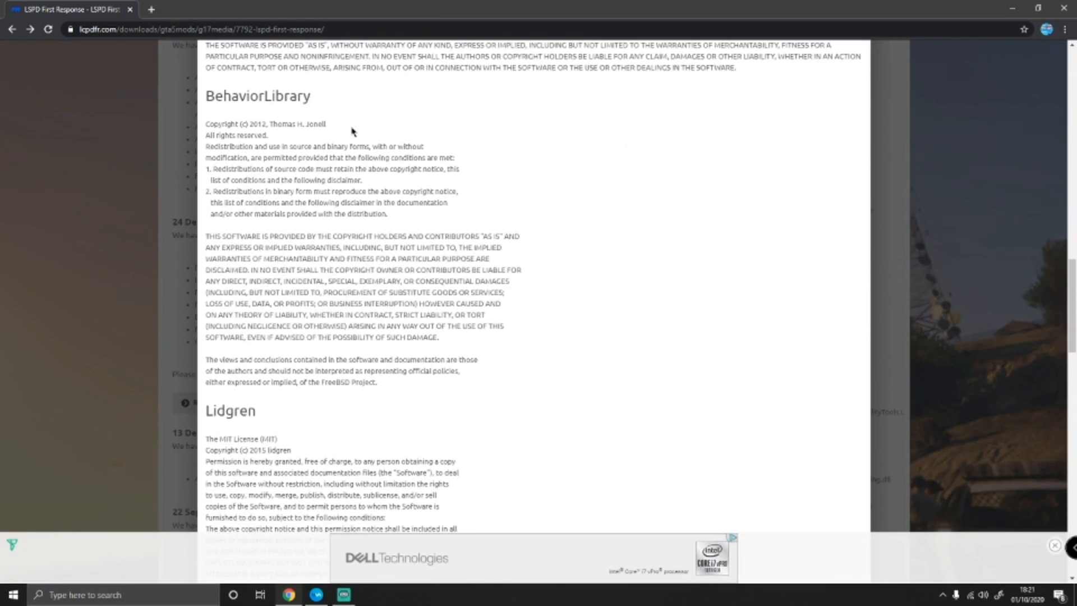
{"action": "scroll", "scroll_direction": "down", "scroll_amount": 3}
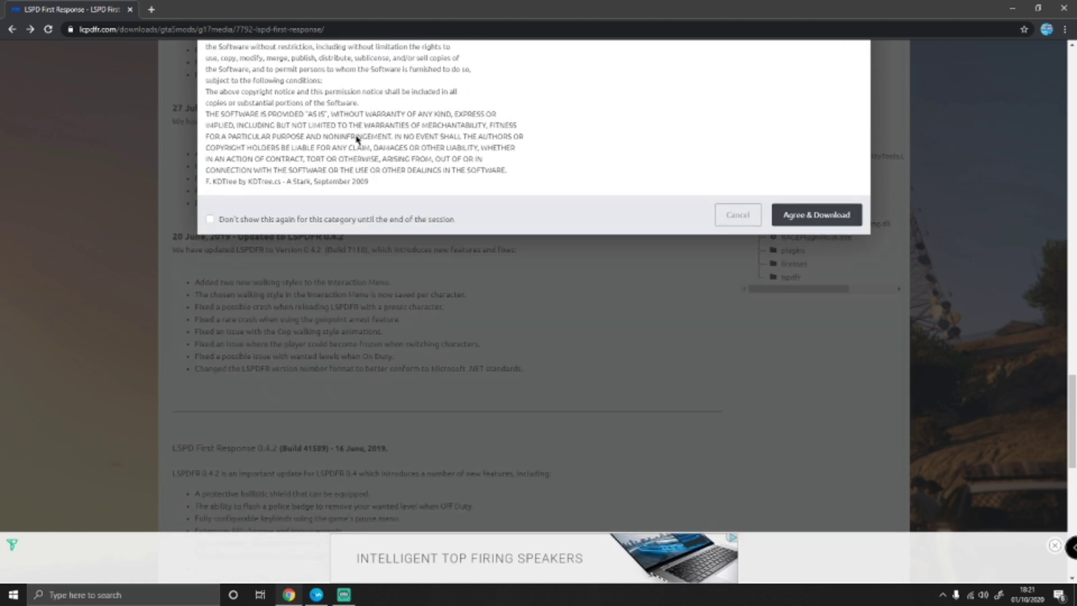
{"action": "left_click", "coordinate": [816, 214]}
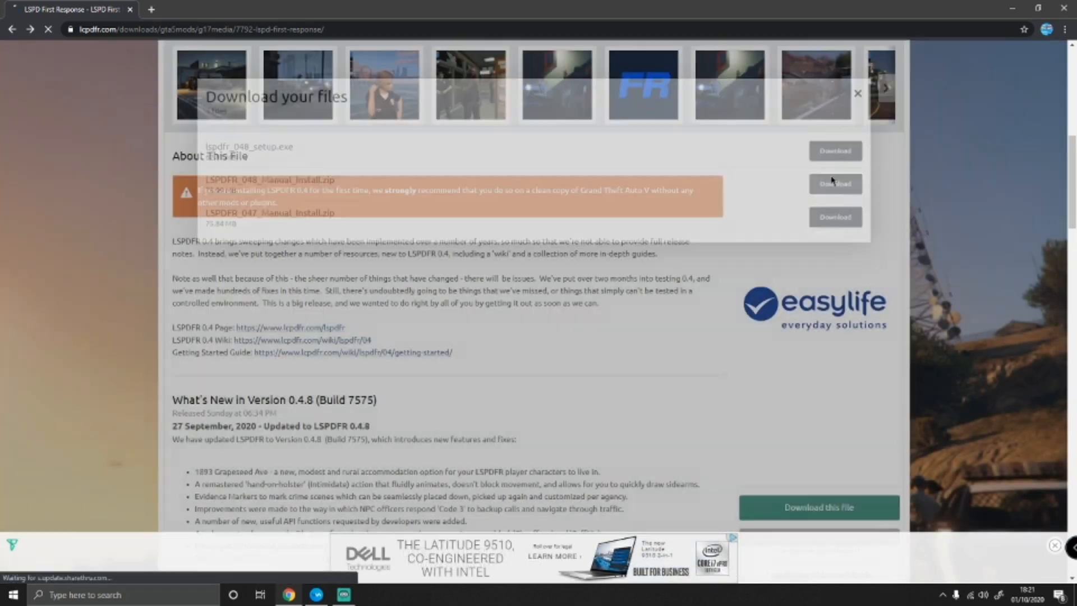
{"action": "left_click", "coordinate": [834, 183]}
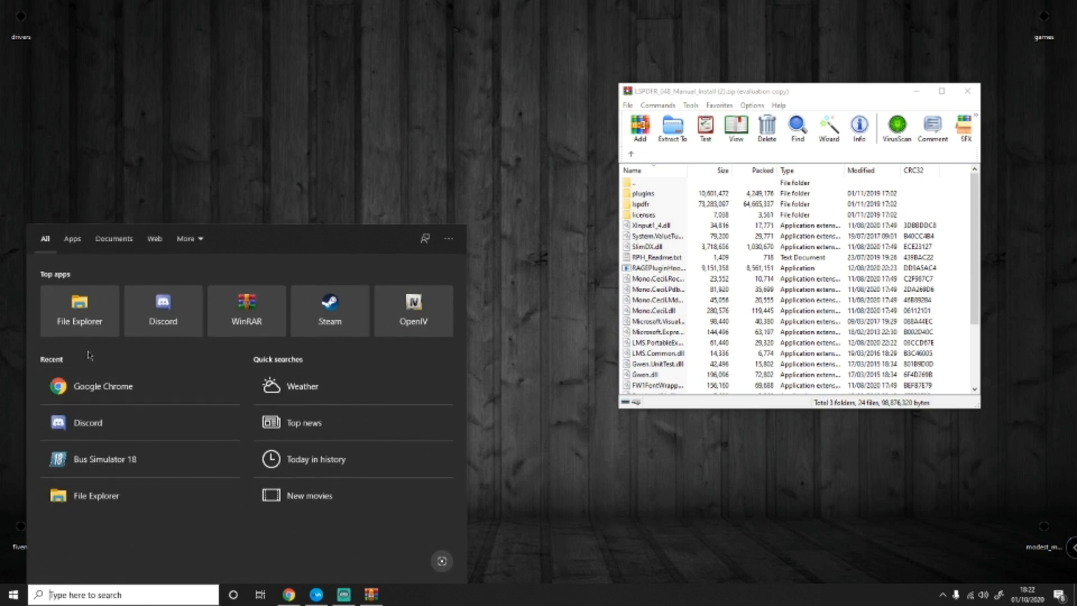
Browse File Explorer into C: > Program Files (x86) > Steam > steamapps.
{"action": "left_click", "coordinate": [78, 311]}
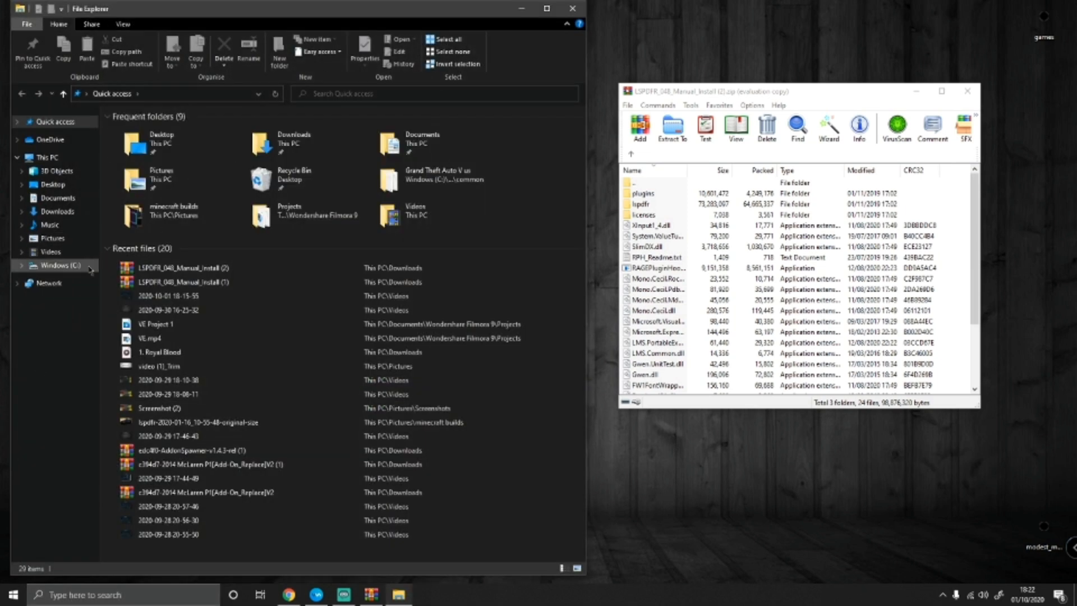
{"action": "left_click", "coordinate": [60, 265]}
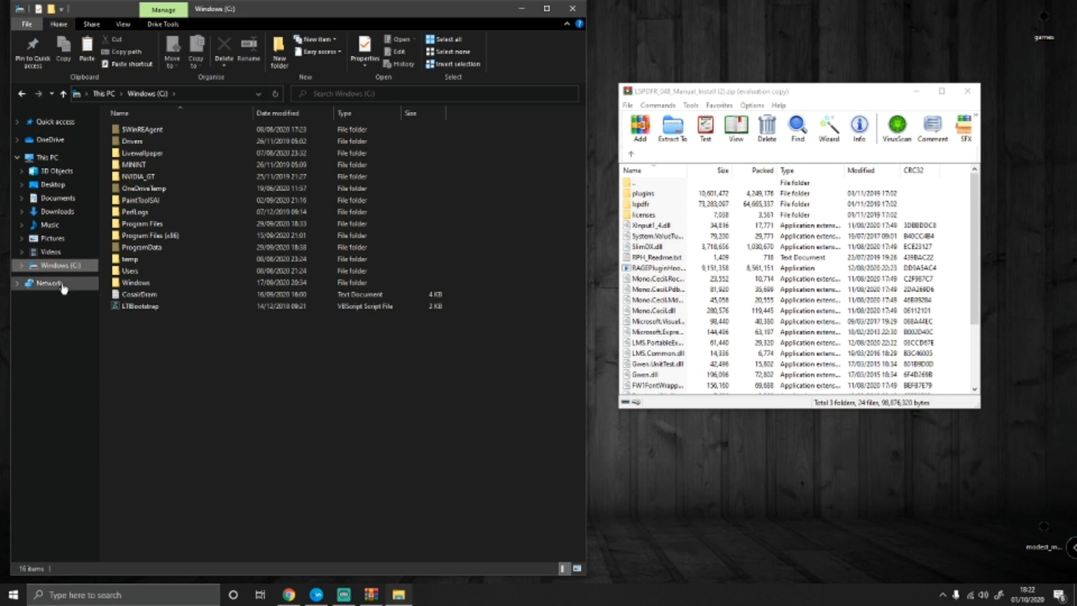
{"action": "left_click", "coordinate": [152, 234]}
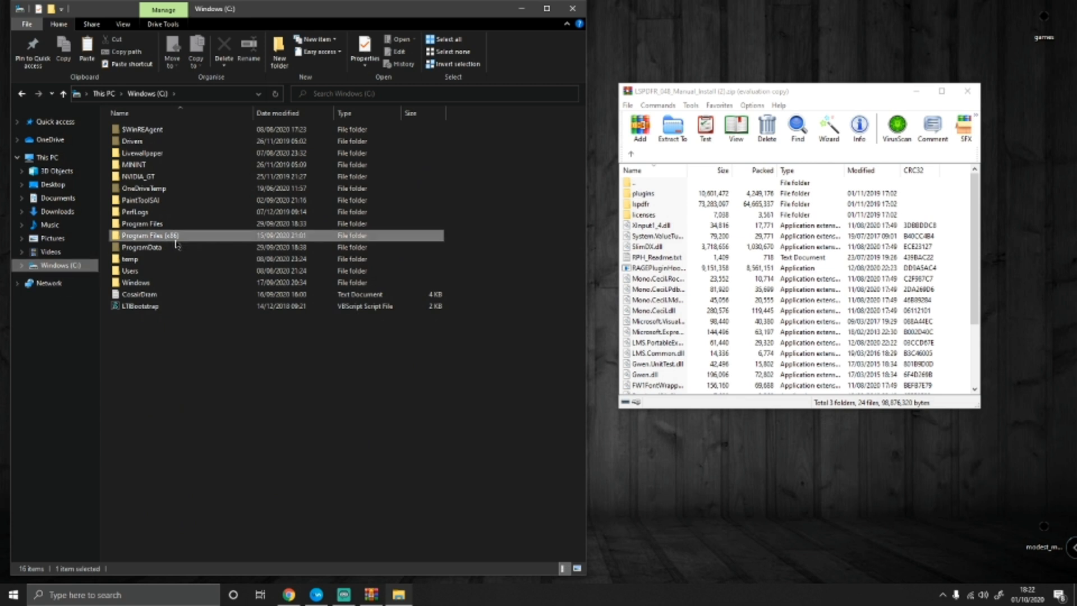
{"action": "double_click", "coordinate": [142, 234]}
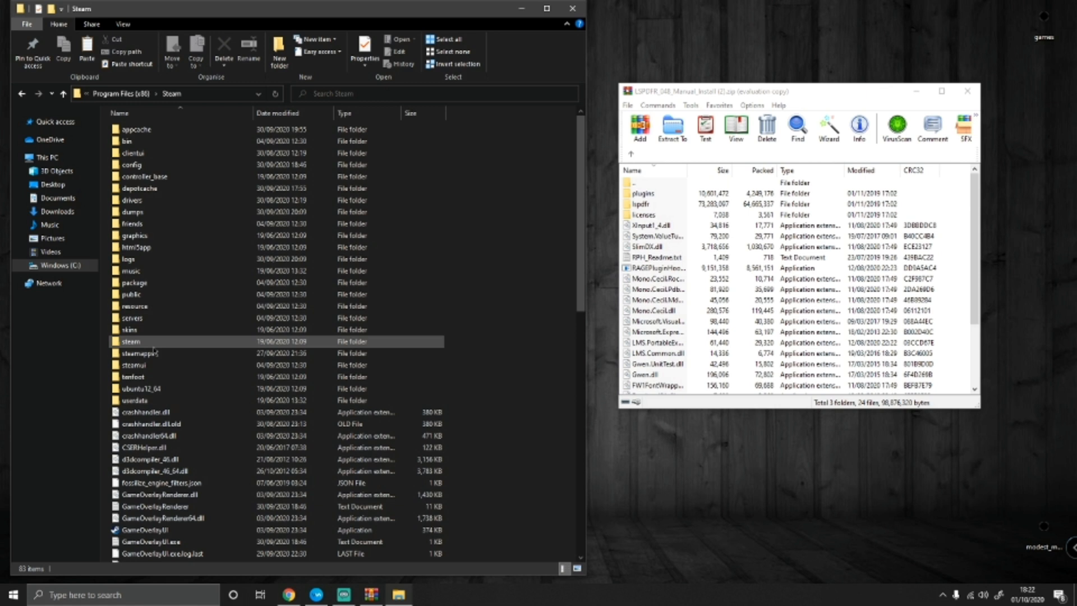
{"action": "double_click", "coordinate": [139, 341]}
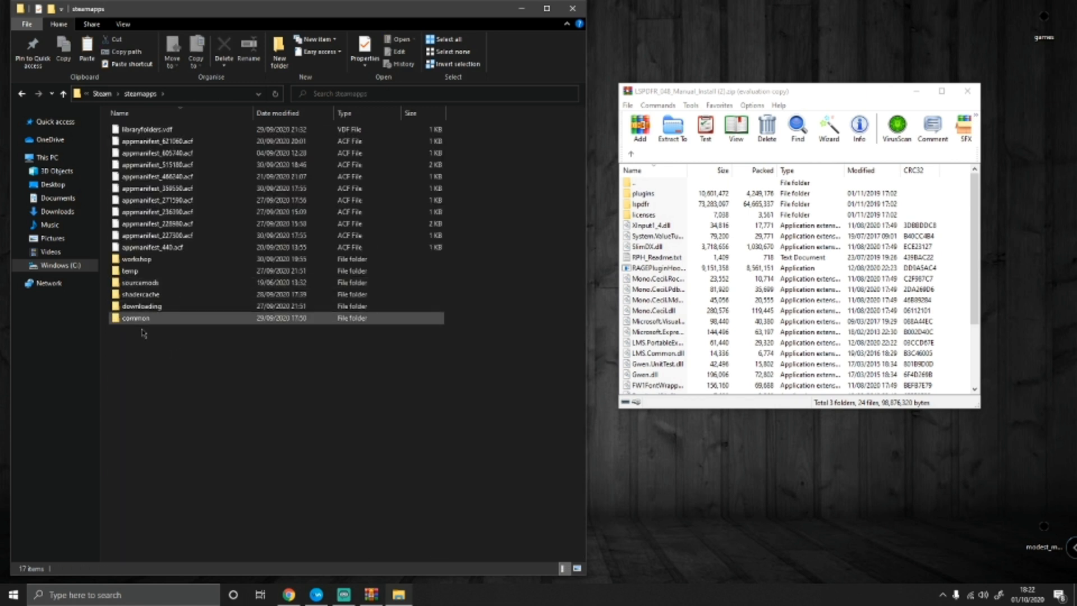
Enter the common folder and open the Grand Theft Auto V game folder.
{"action": "double_click", "coordinate": [136, 317]}
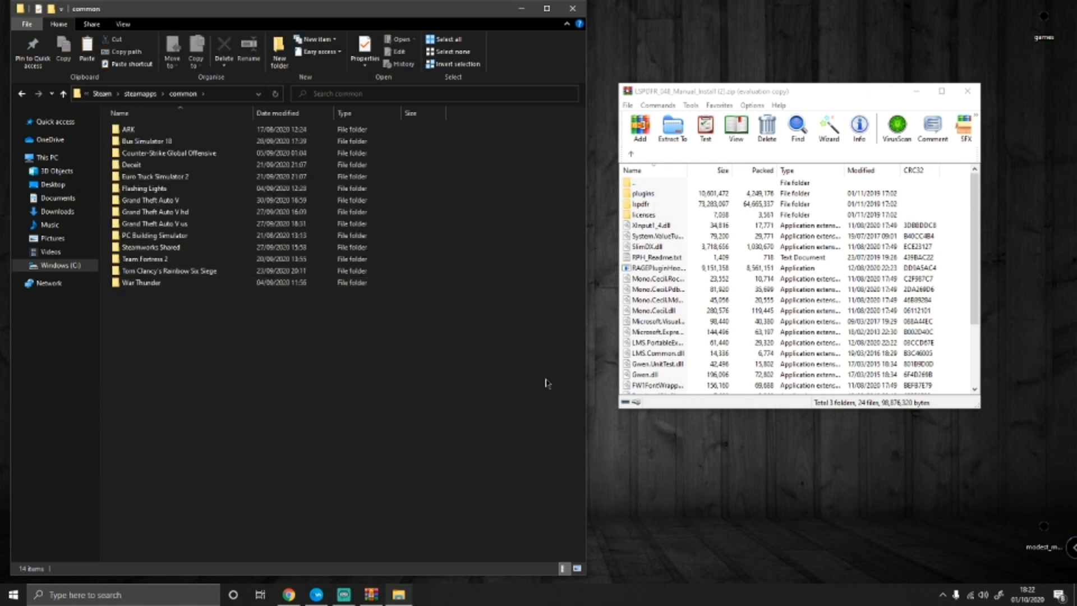
{"action": "left_click", "coordinate": [151, 247]}
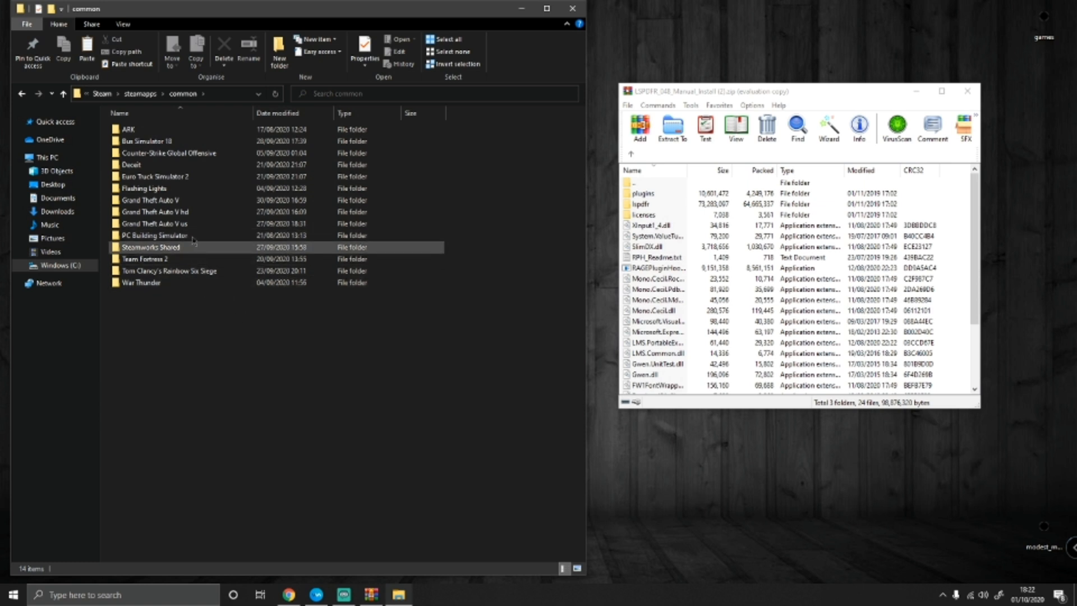
{"action": "left_click", "coordinate": [149, 200]}
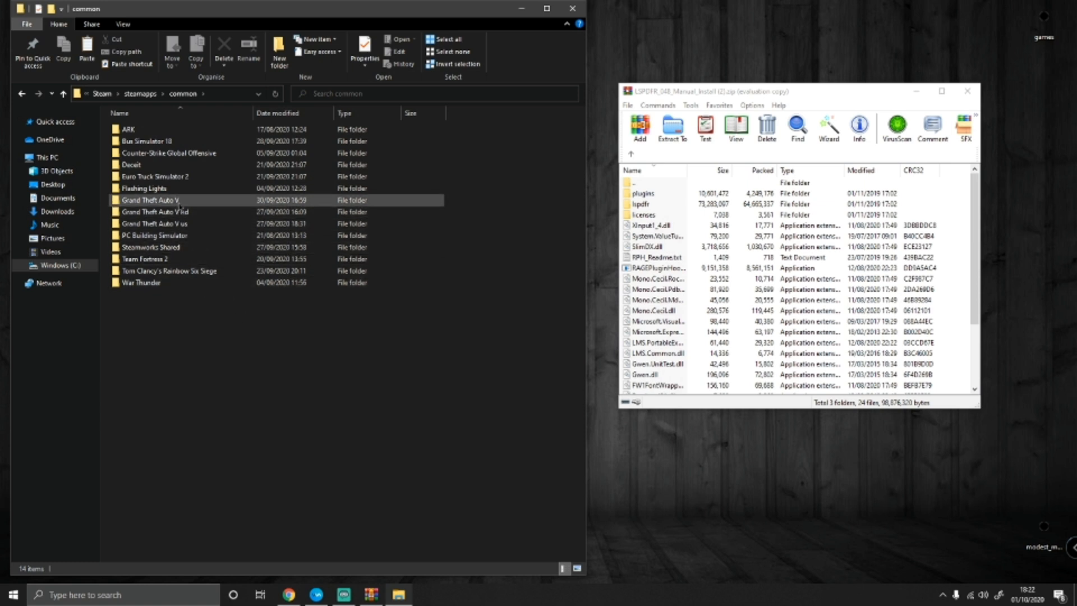
{"action": "double_click", "coordinate": [150, 200]}
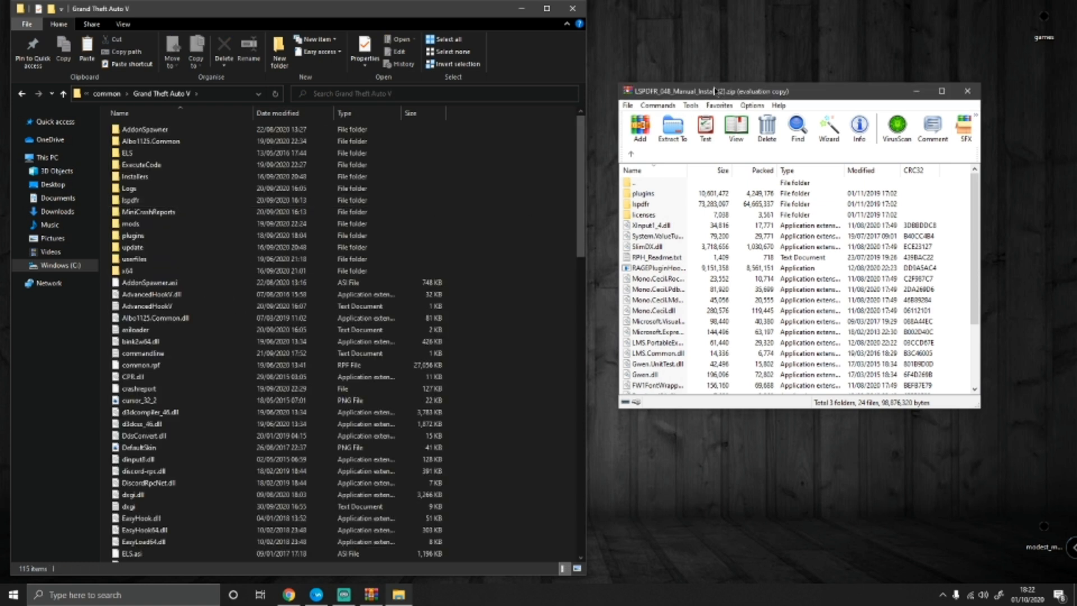
Select every item in the LSPDFR archive except the licenses folder and start moving them to the game folder.
{"action": "left_click_drag", "start_coordinate": [718, 91], "coordinate": [686, 59]}
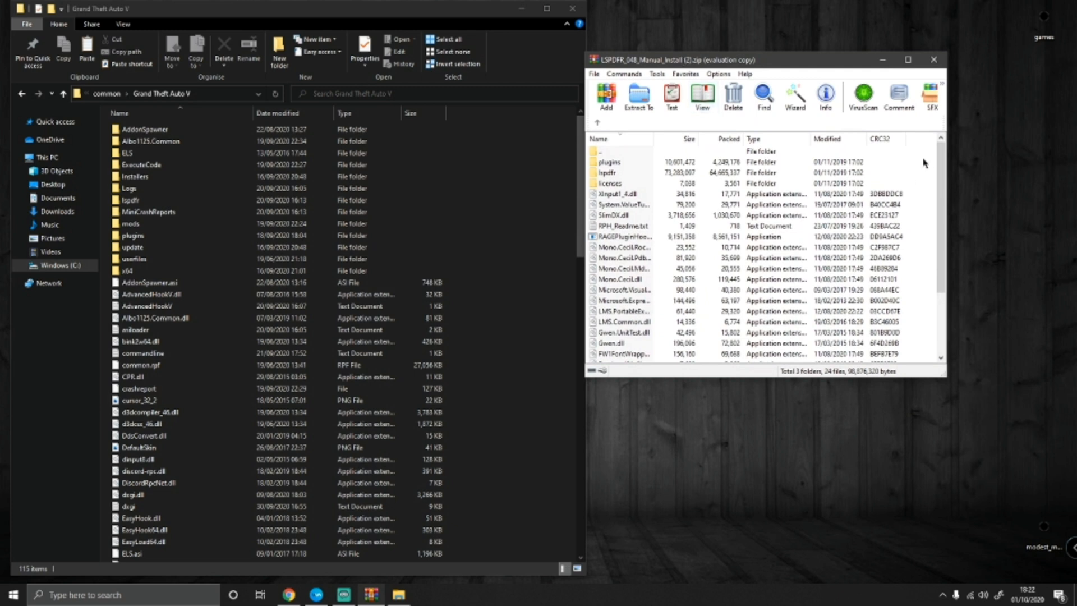
{"action": "key", "text": "ctrl+a"}
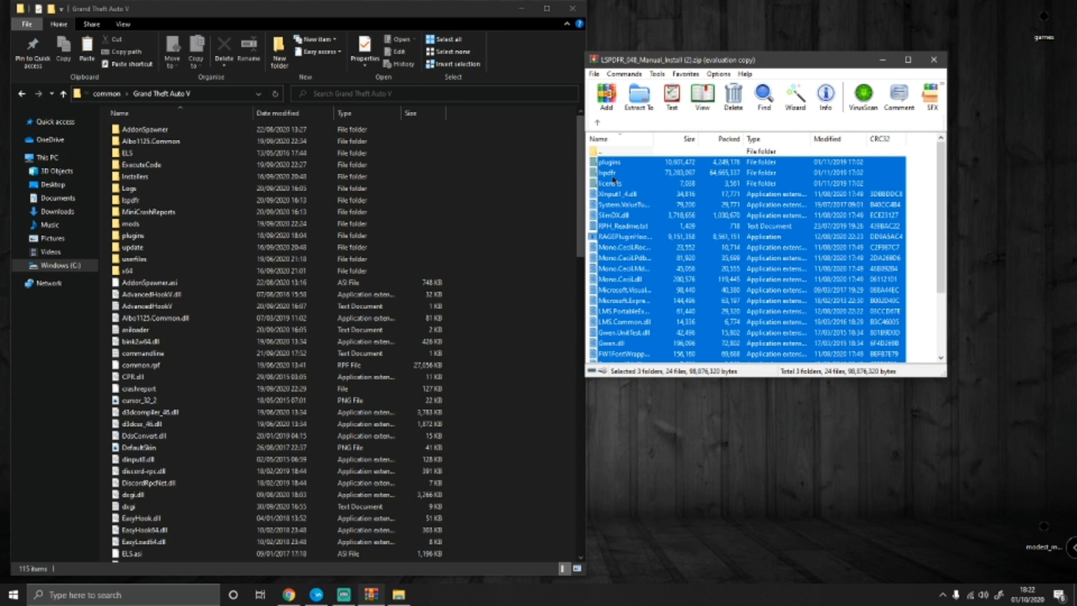
{"action": "left_click", "coordinate": [610, 183]}
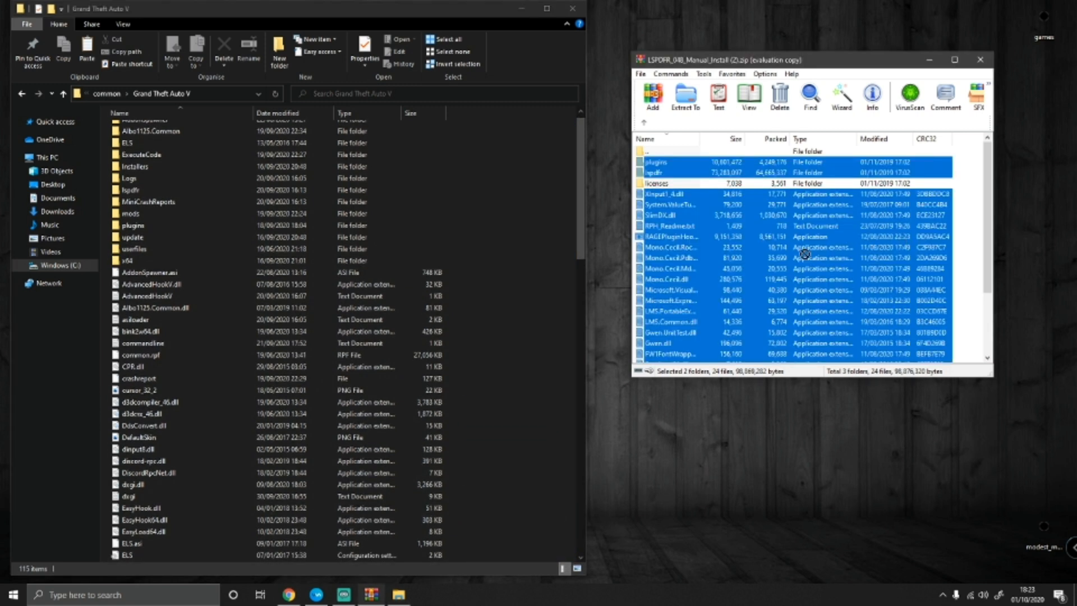
{"action": "left_click", "coordinate": [684, 97]}
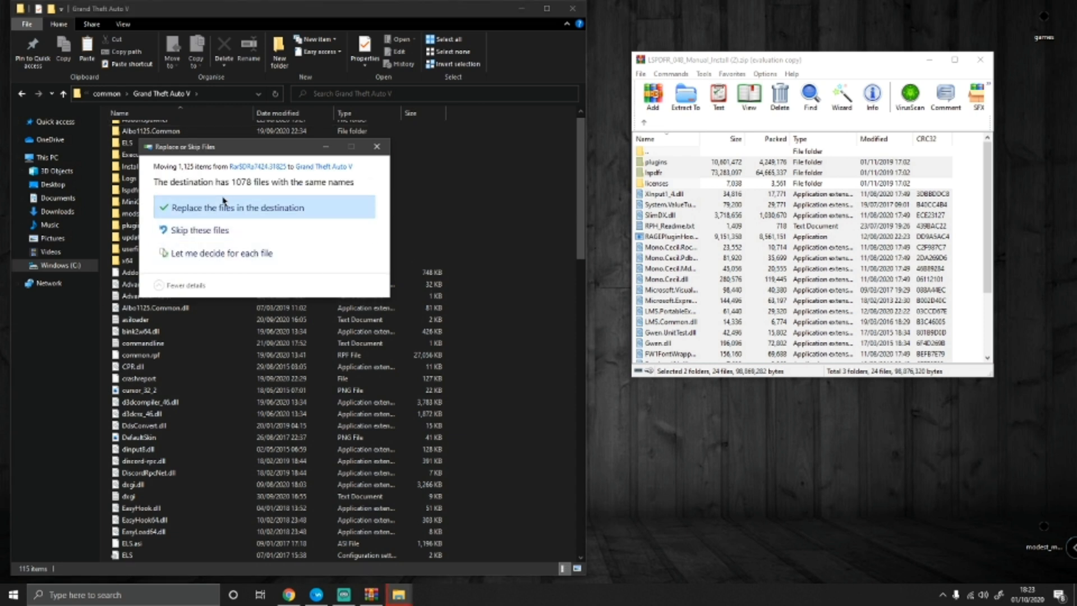
Replace the 1078 same-named files in the Grand Theft Auto V folder with the archive's versions.
{"action": "left_click", "coordinate": [234, 207]}
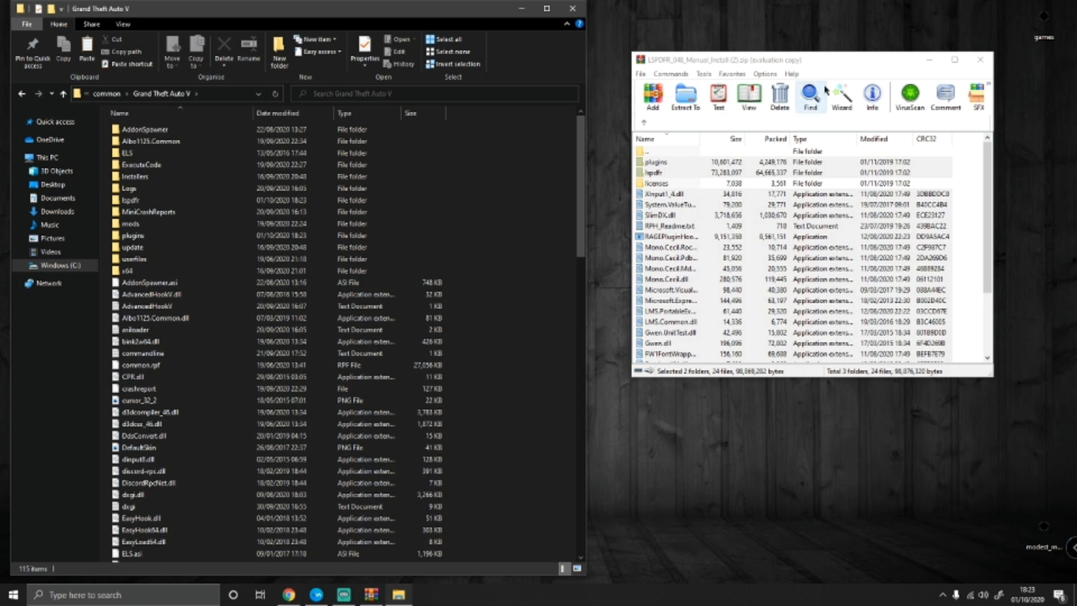
{"action": "mouse_move", "coordinate": [804, 52]}
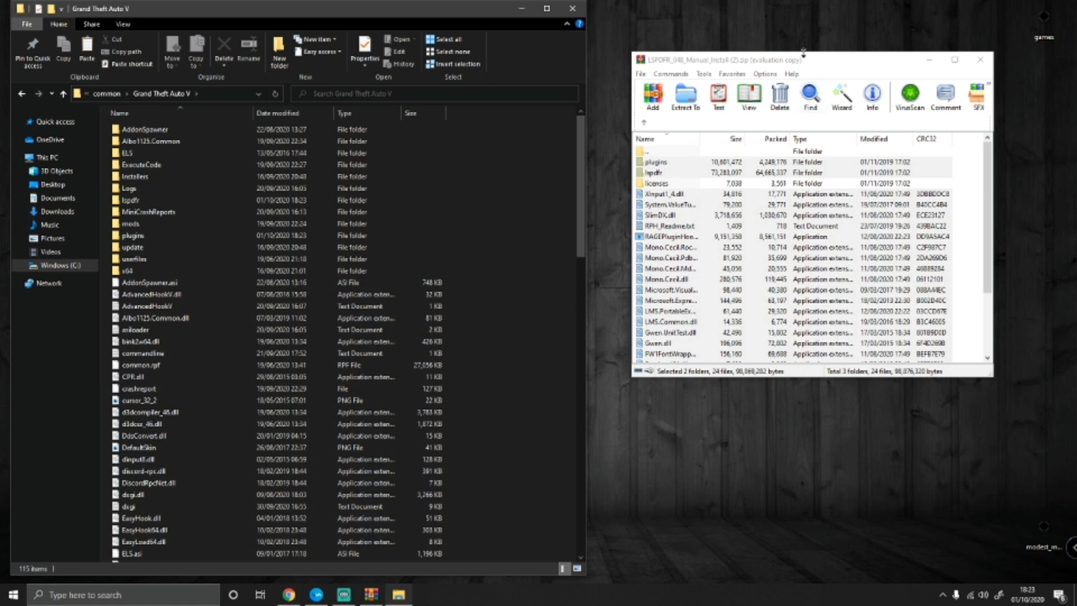